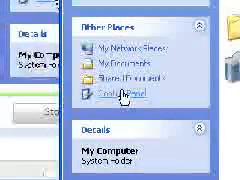
mouse_move(104, 94)
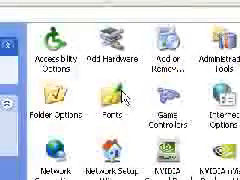
mouse_move(98, 96)
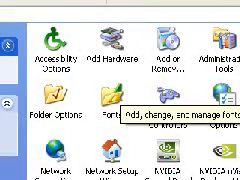